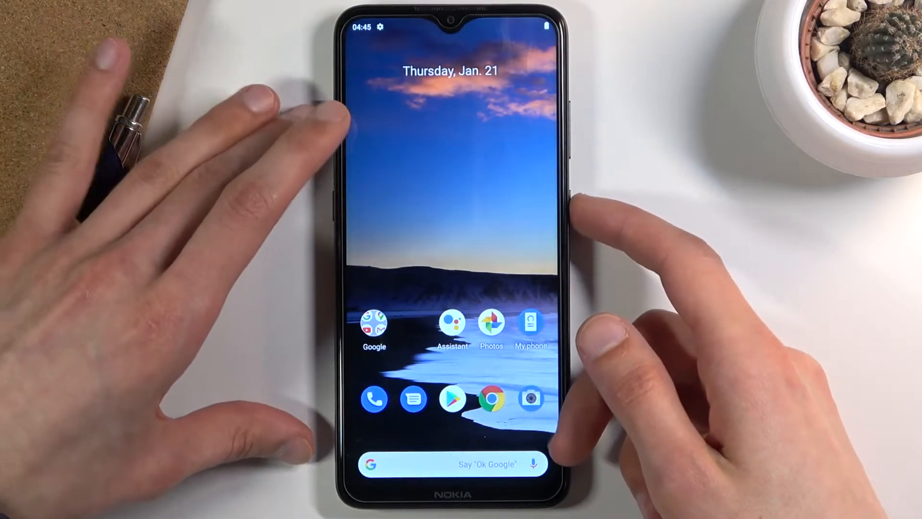
# Open the power menu and choose Power off to shut the phone down.
pyautogui.press('power')
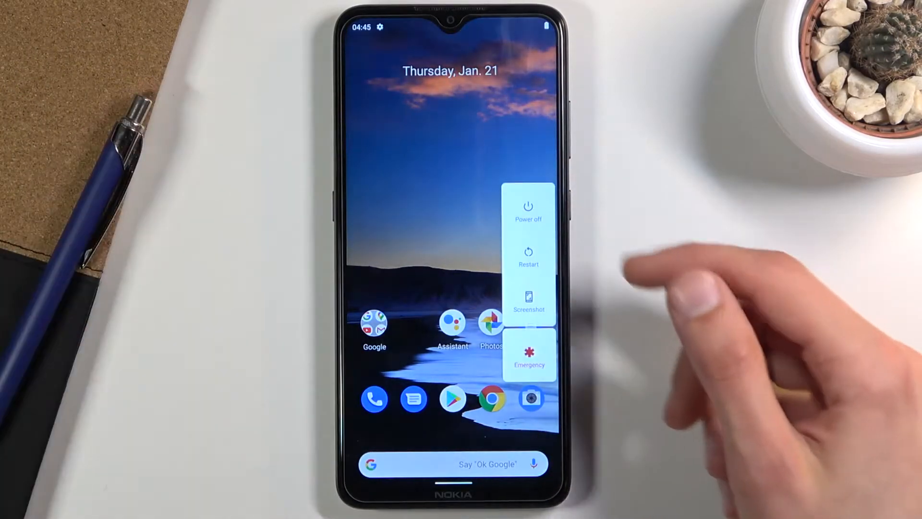
pyautogui.click(528, 210)
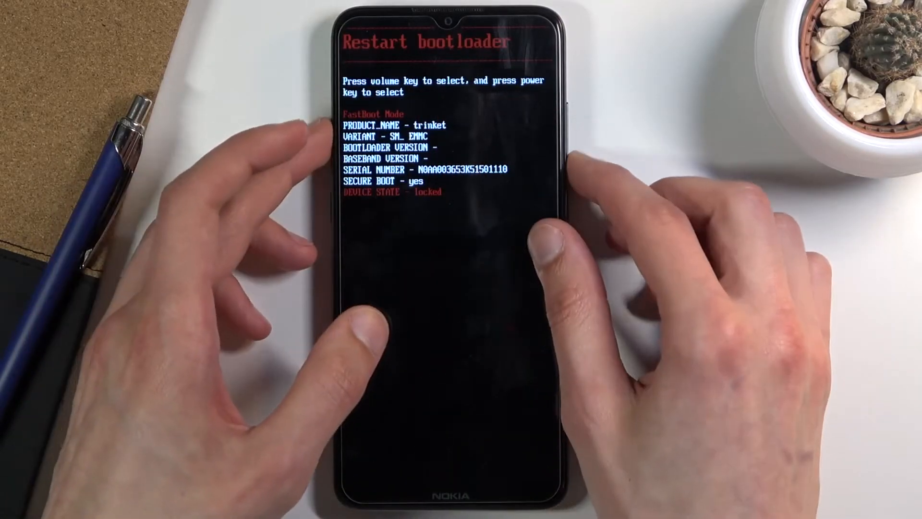
# Cycle the bootloader boot options toward Recovery mode with volume down.
pyautogui.press('volumedown')
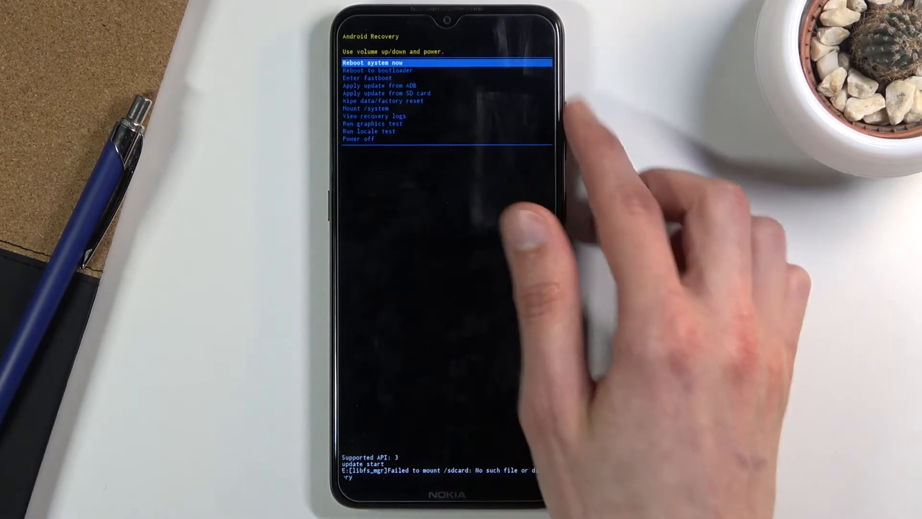
# Move the recovery highlight past Apply update from ADB down to Power off.
pyautogui.press('volumedown')
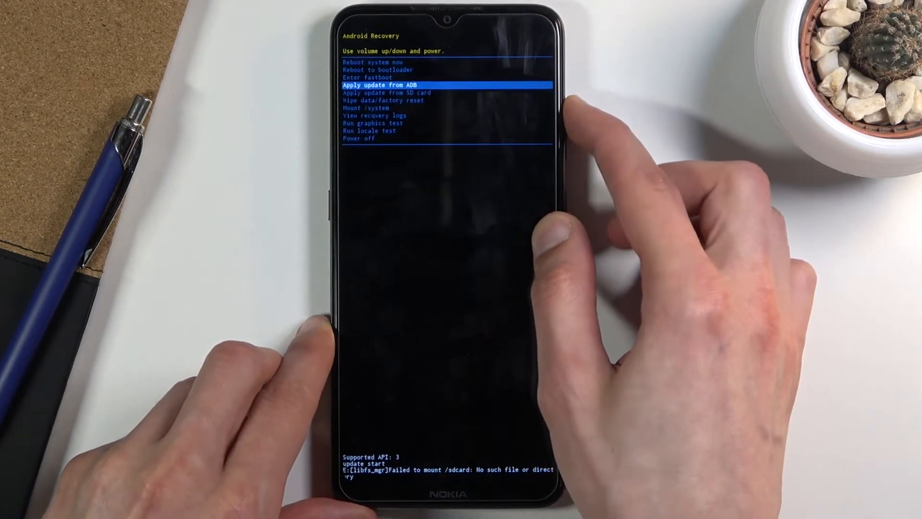
pyautogui.press('VolumeUp')
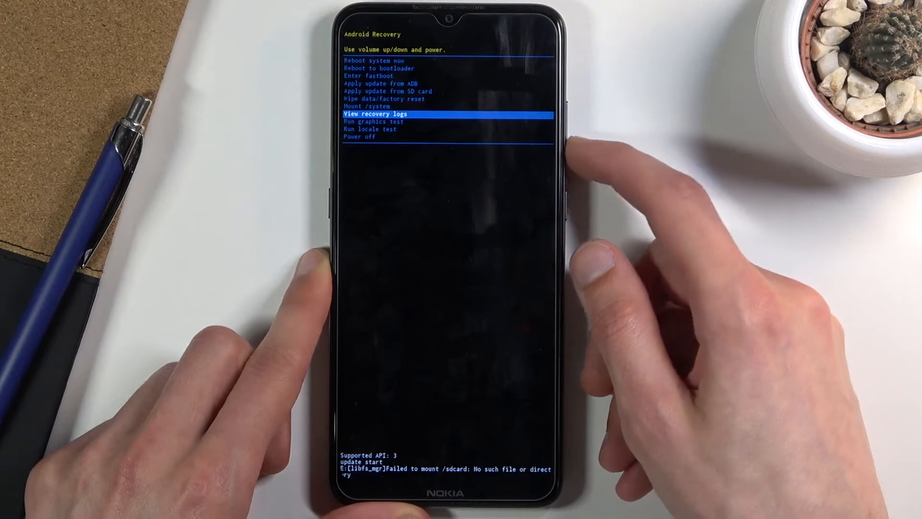
pyautogui.press('volumedown')
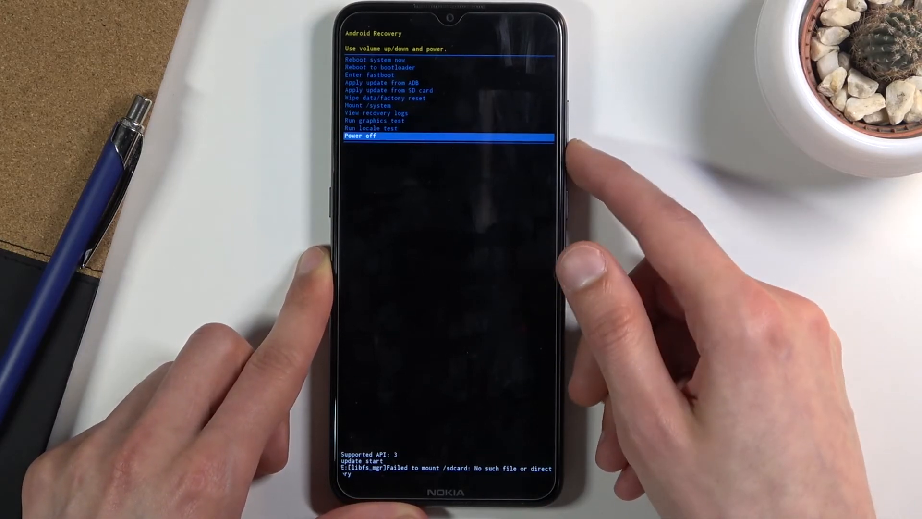